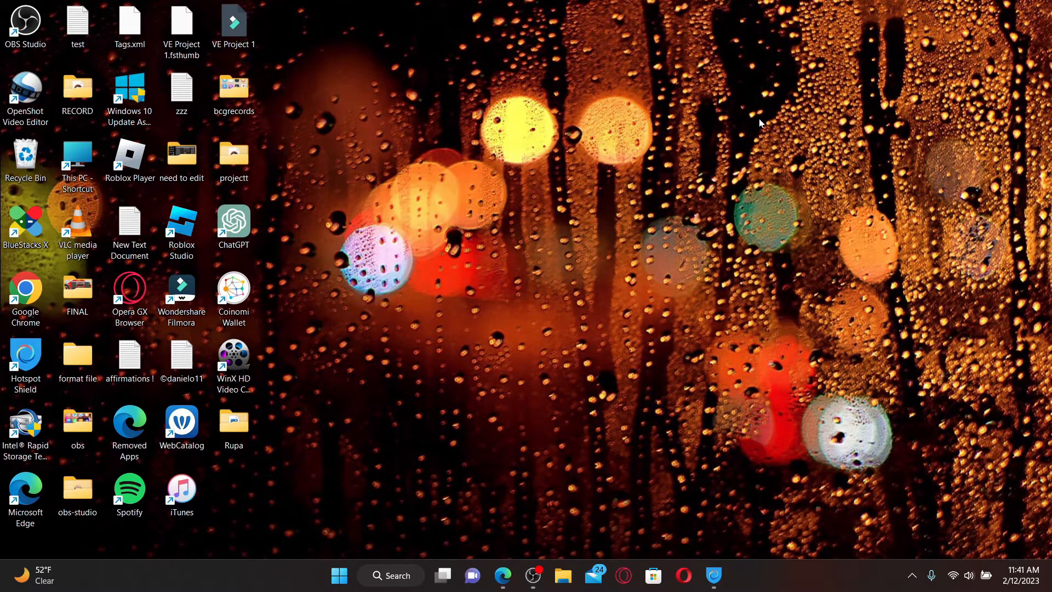
mouse_move(757, 158)
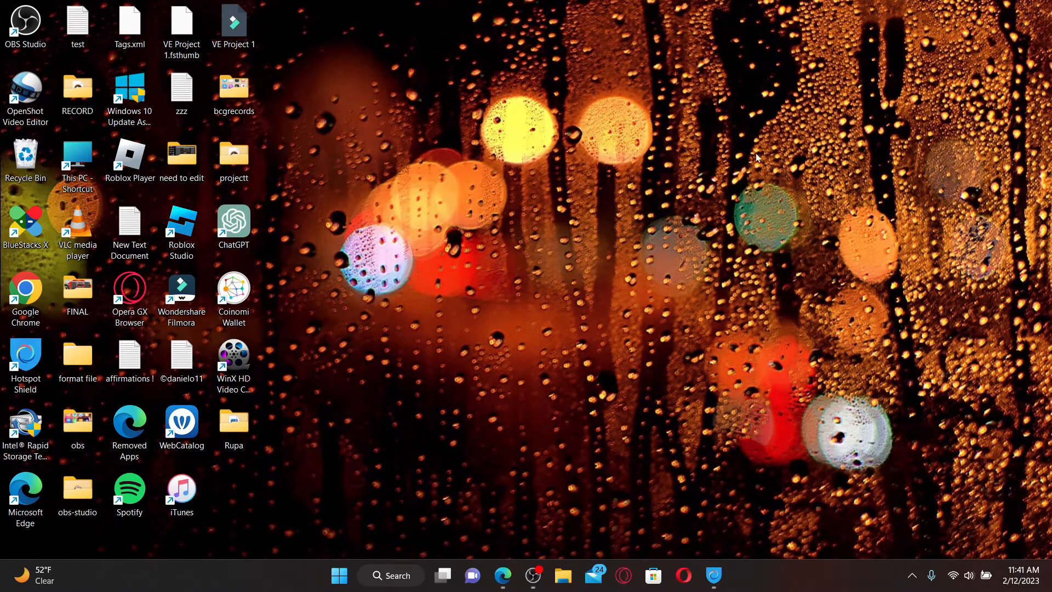
mouse_move(543, 518)
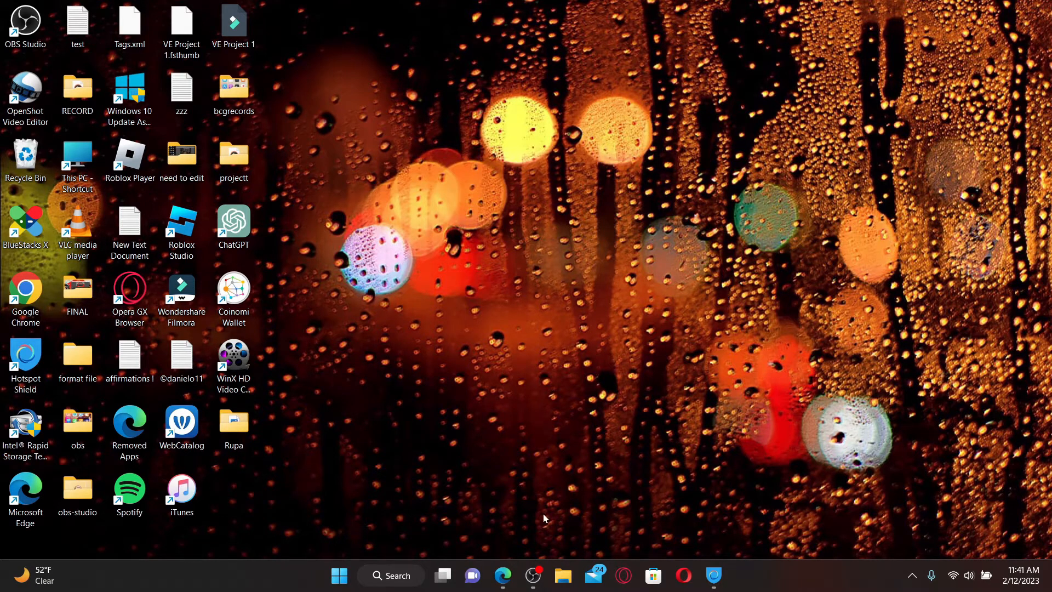
Step: Go from edgenuity.com to the Imagine Learning Login Portal via the LOGIN button
click(502, 575)
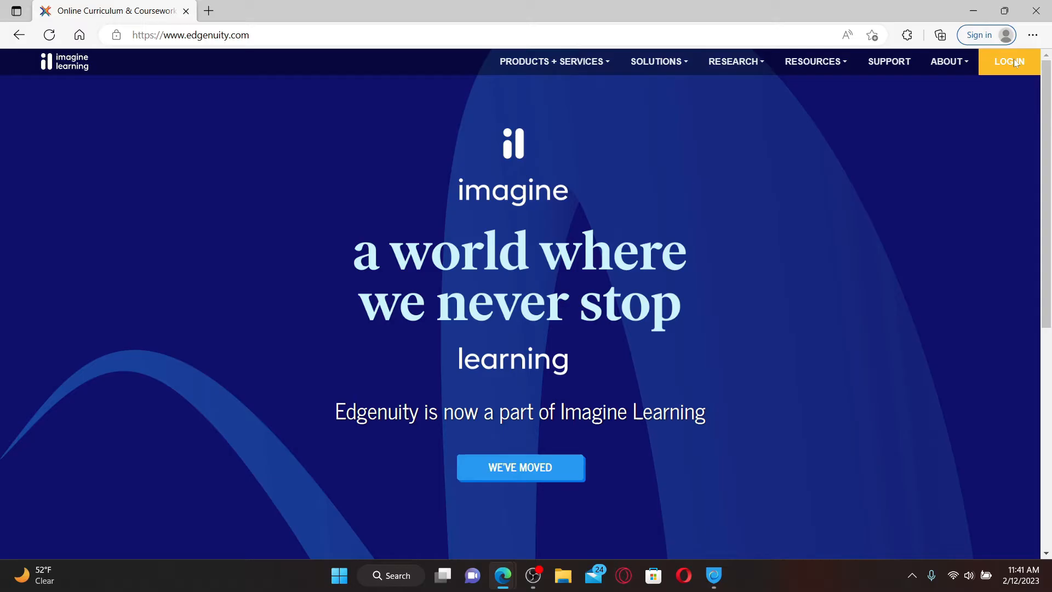
click(1008, 61)
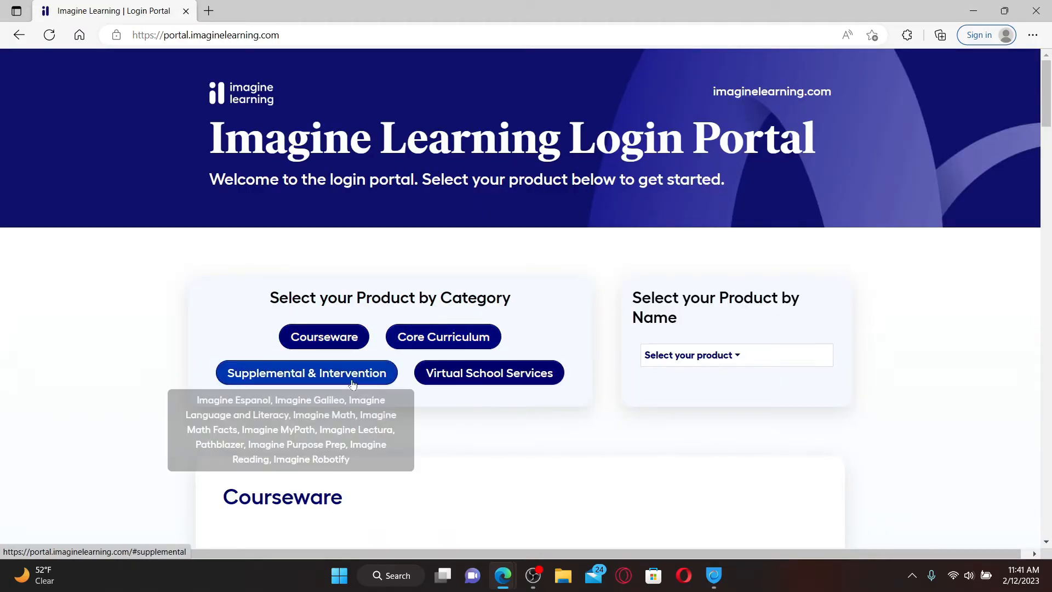
Step: Choose Supplemental & Intervention and reach the Imagine MyPath login page
click(691, 355)
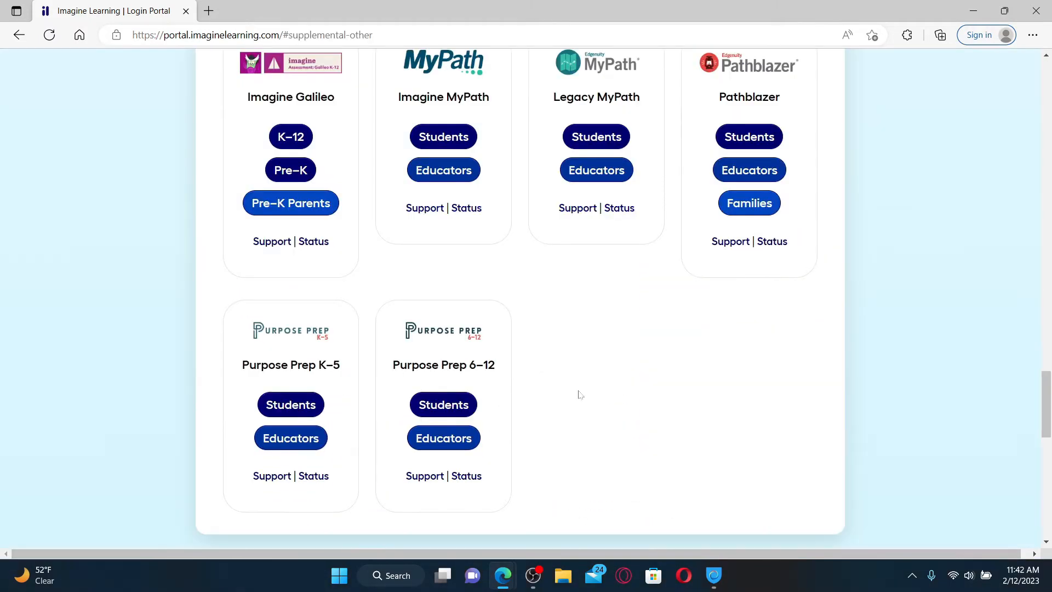
mouse_move(466, 207)
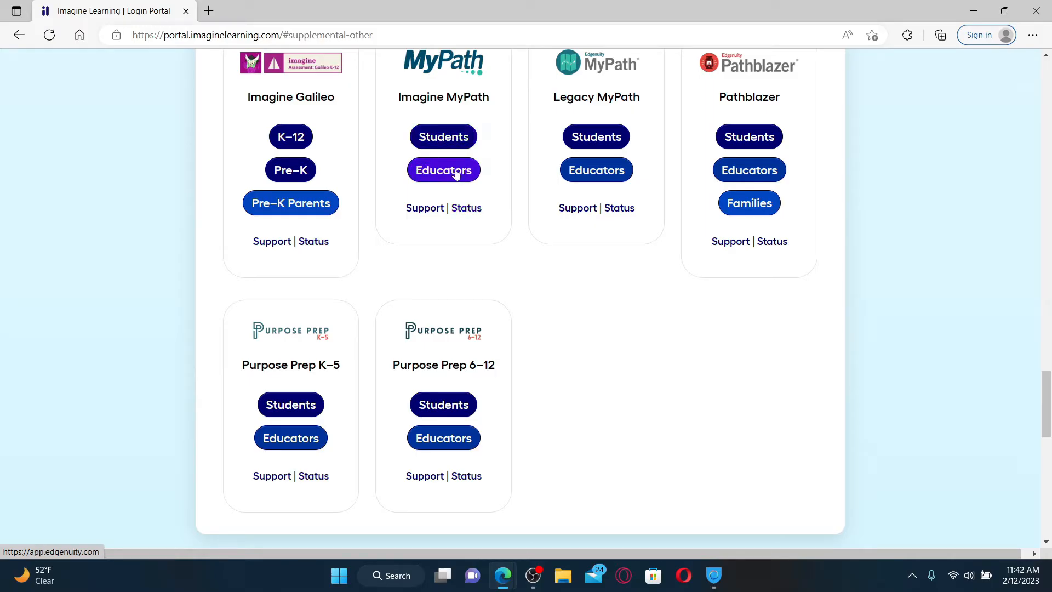
click(443, 170)
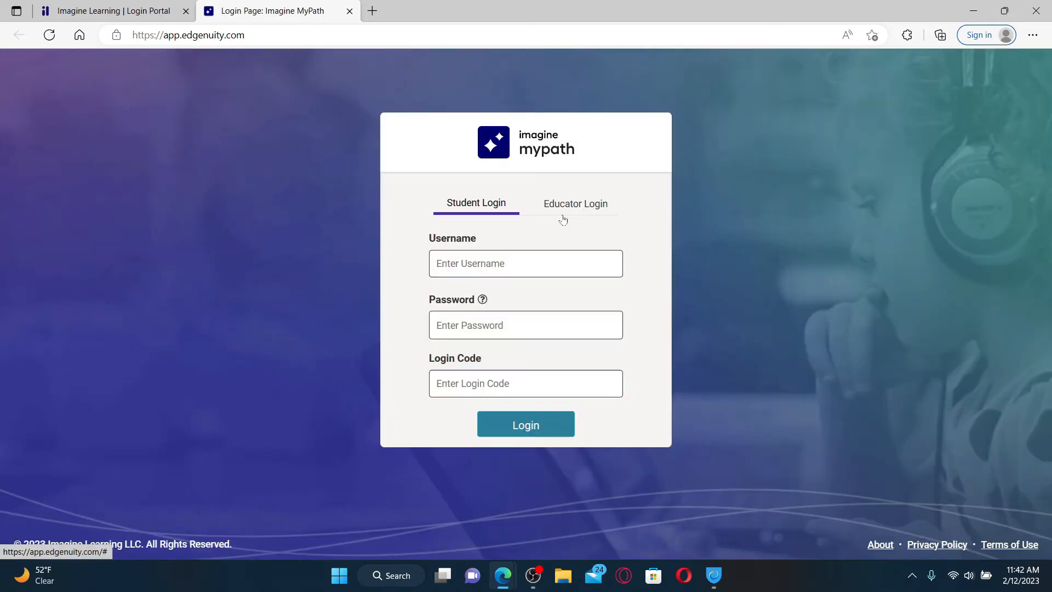
Step: Settle on Student Login and fill username, password and login code 67565
click(575, 204)
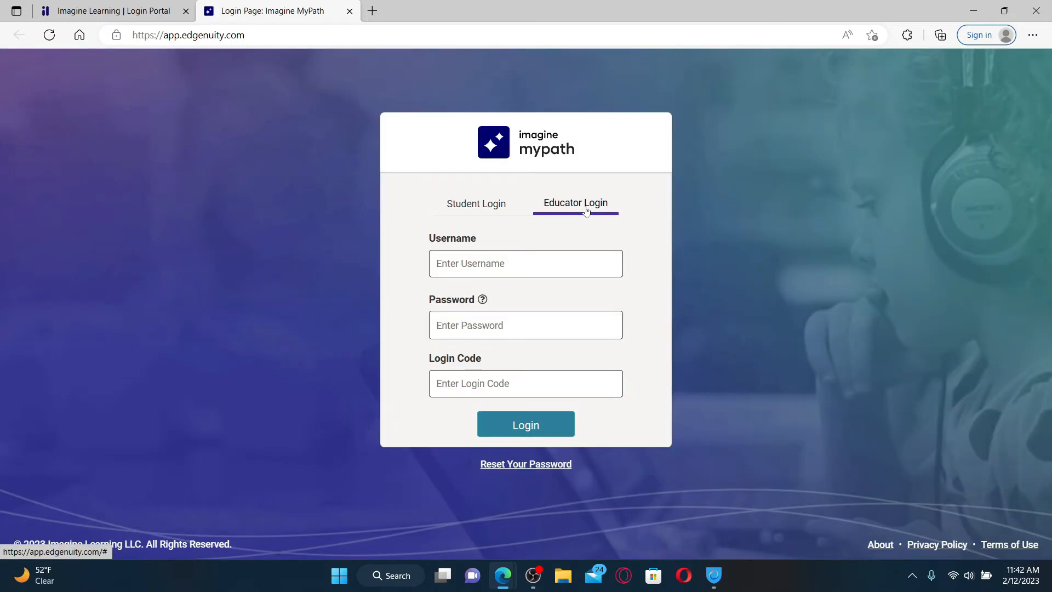
click(476, 204)
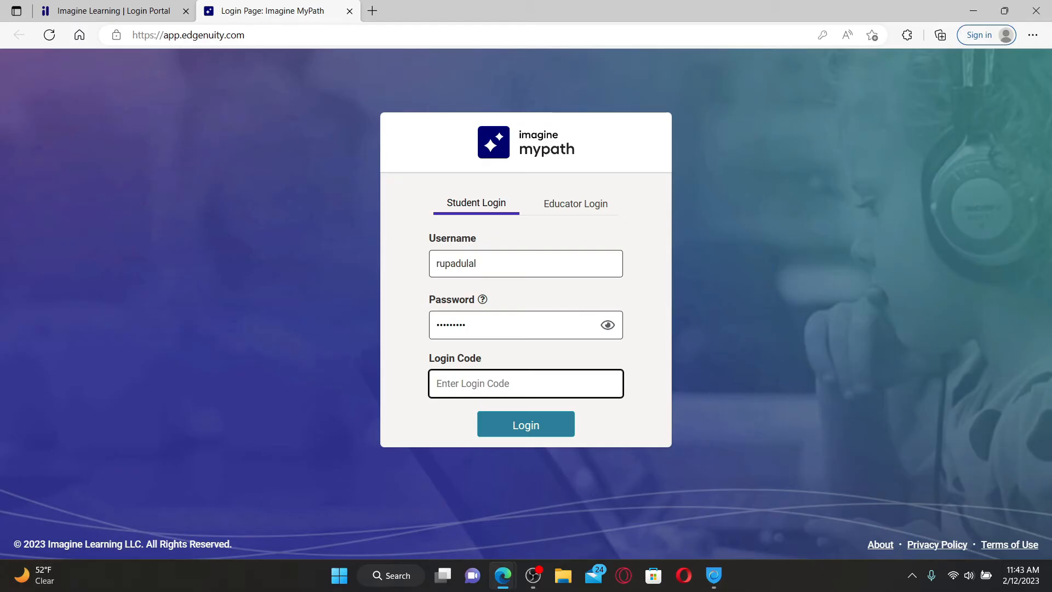
text(67565)
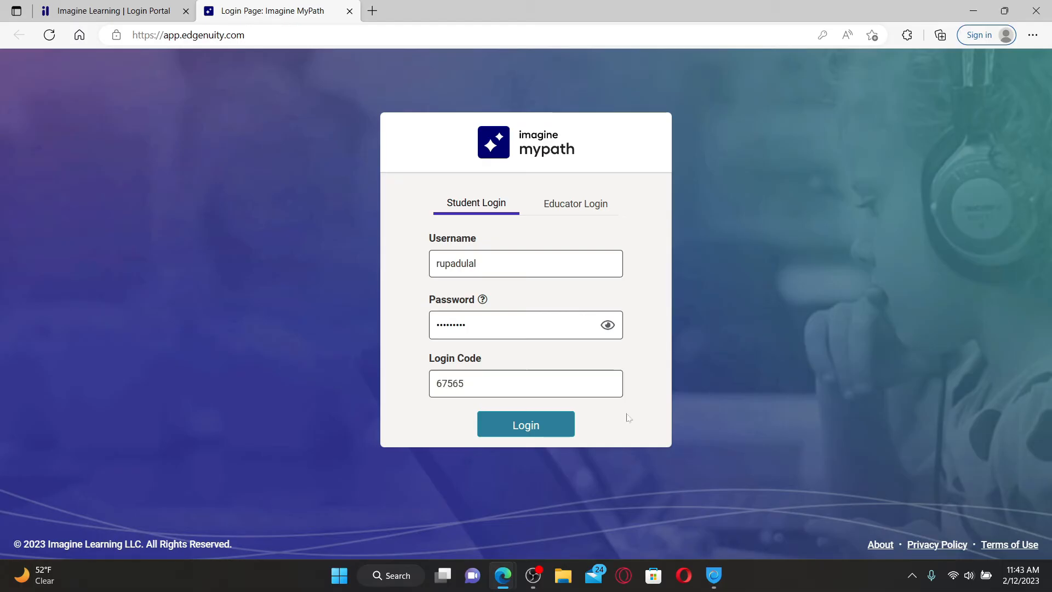
mouse_move(525, 423)
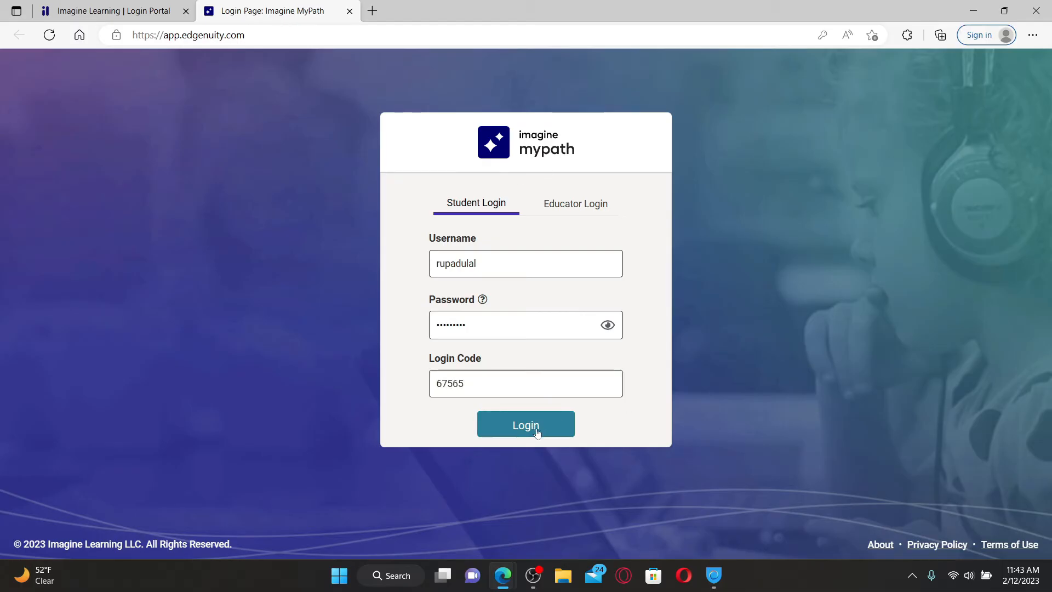